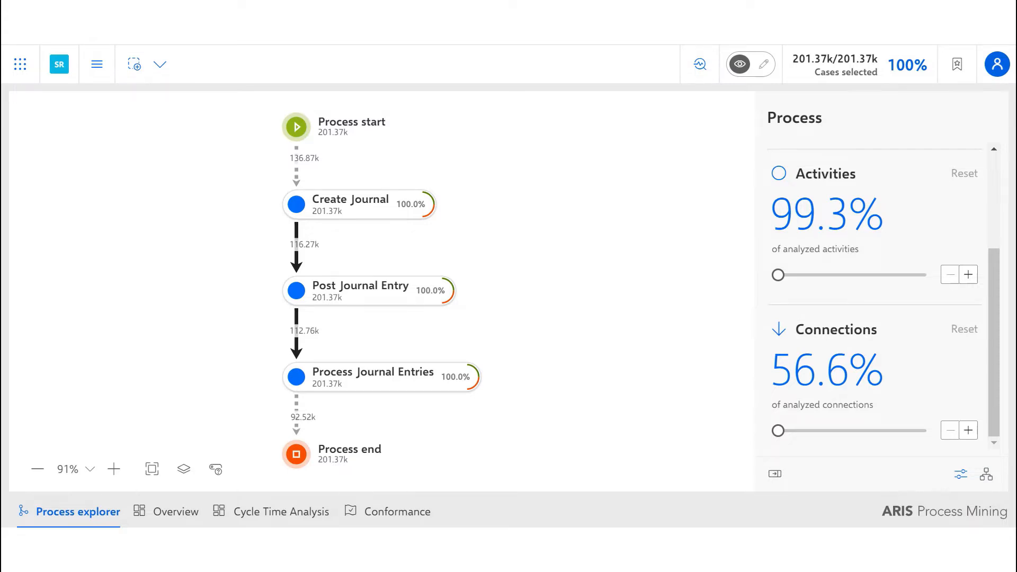
mouse_move(742, 444)
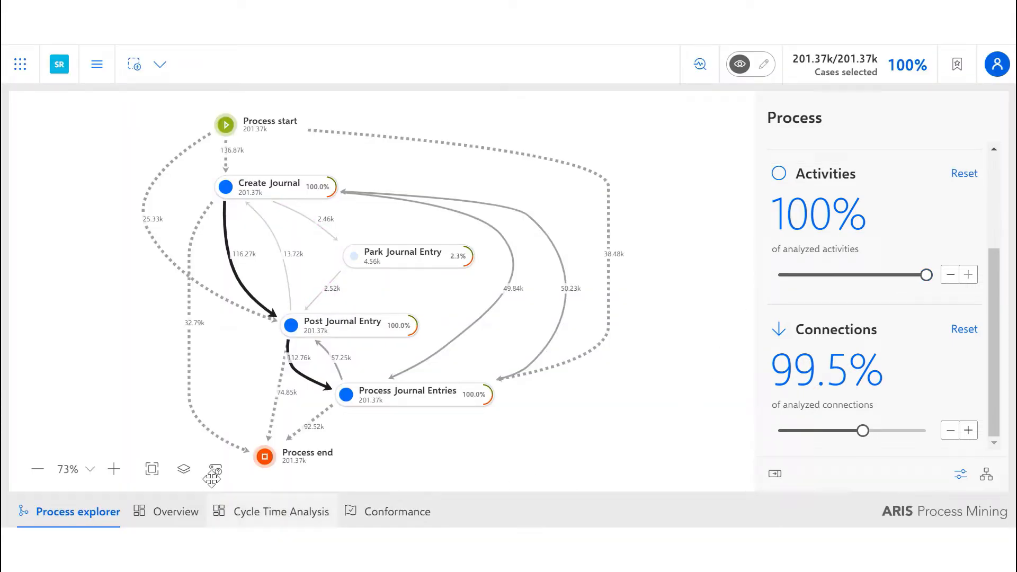
Switch to the Cycle Time Analysis dashboard for the journal process.
click(280, 512)
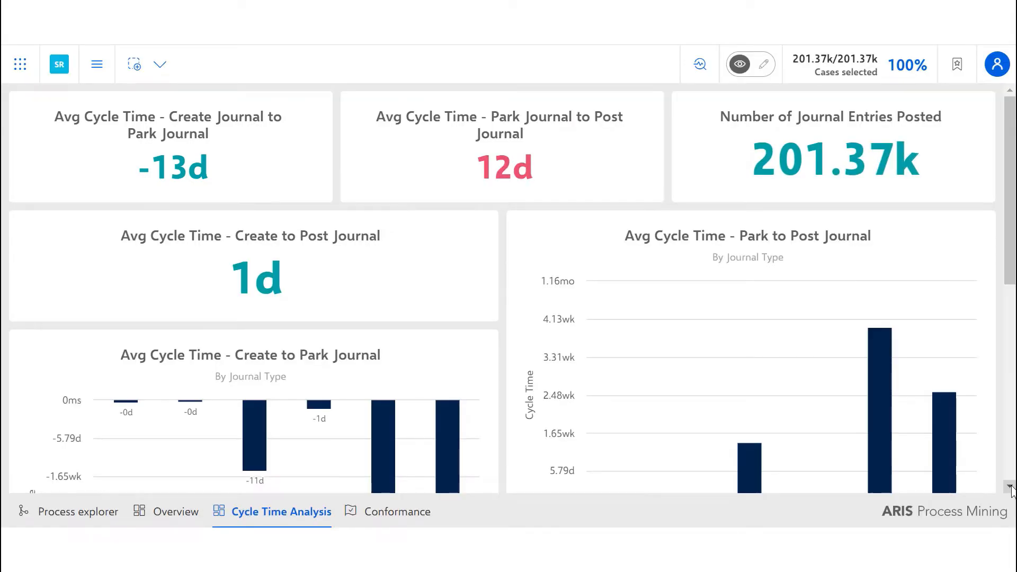
Scroll through the cycle time cards and bar charts by journal type.
scroll(down, 3)
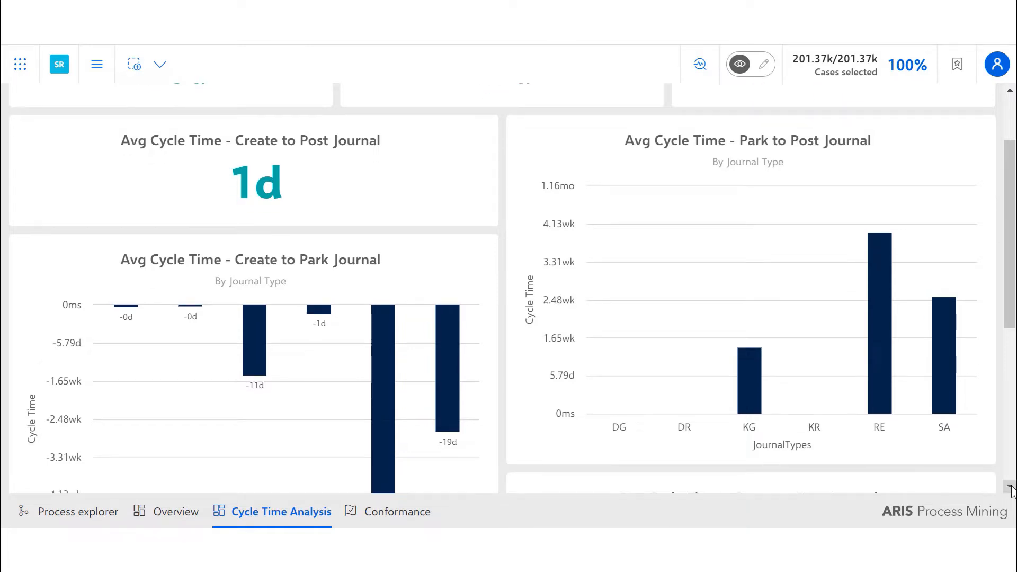
scroll(down, 3)
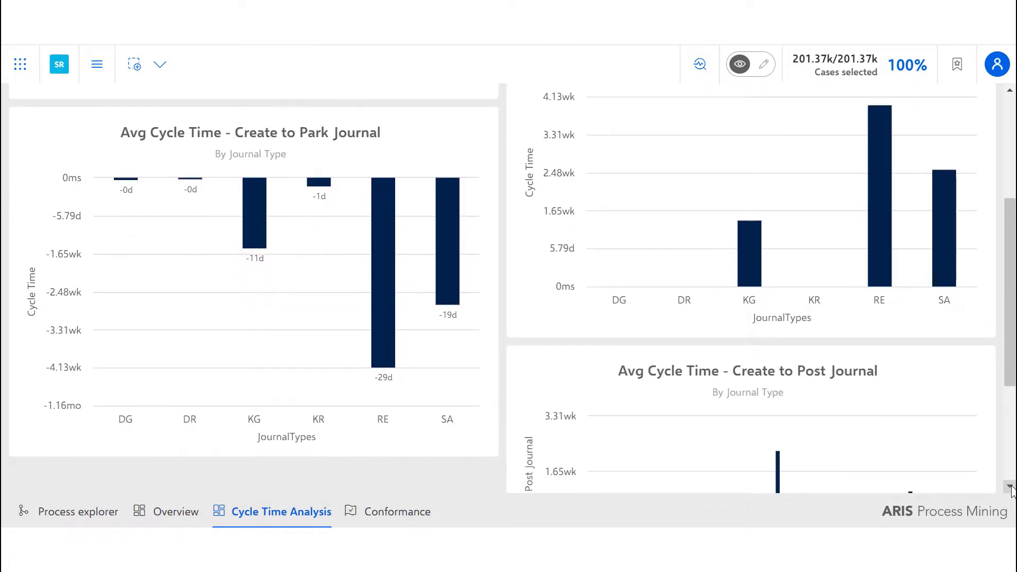
scroll(down, 3)
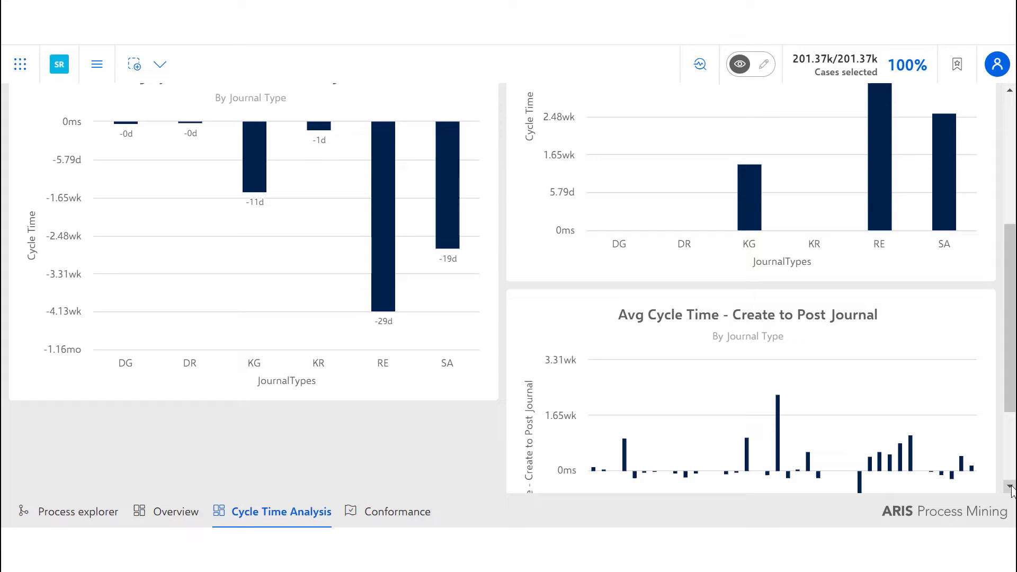
scroll(down, 3)
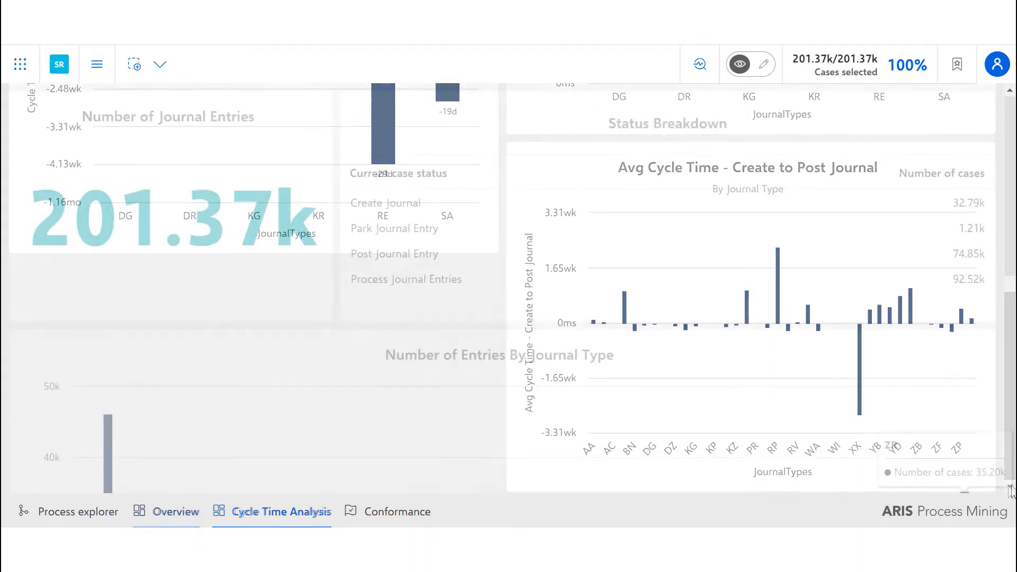
Review the Overview dashboard's entry counts and cycle-time trend, then return to the journal process map.
click(175, 512)
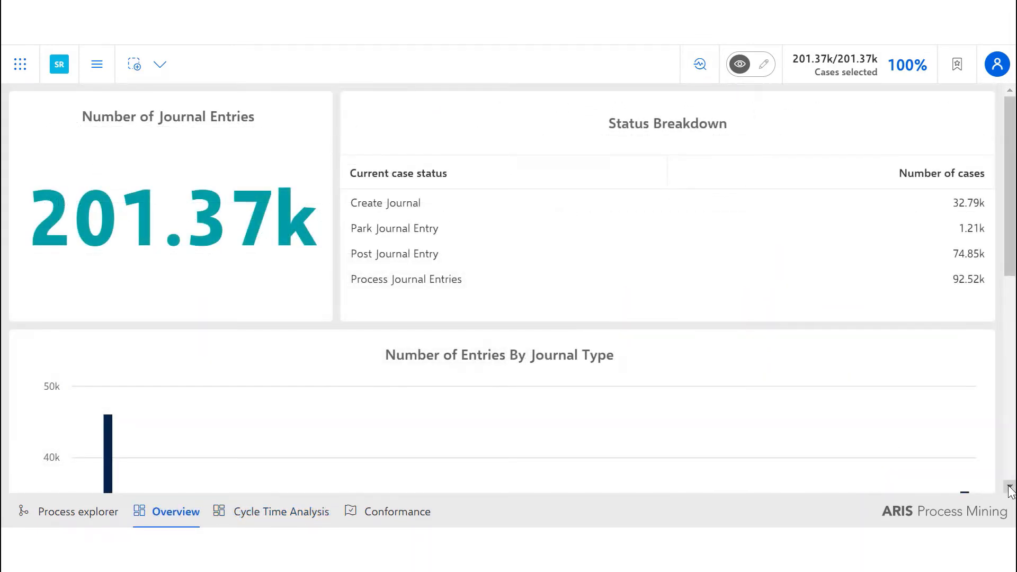
scroll(down, 3)
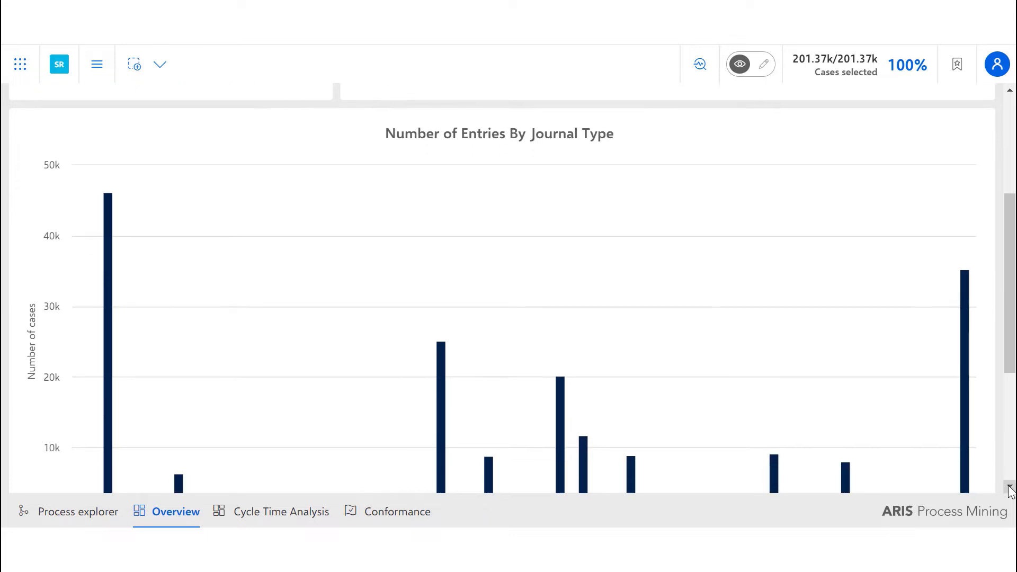
scroll(down, 3)
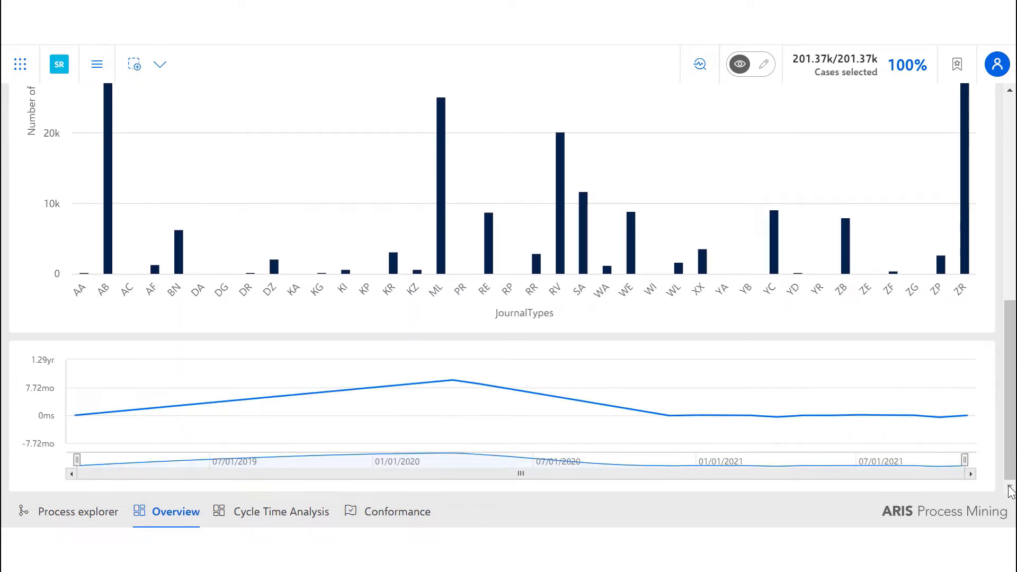
mouse_move(156, 413)
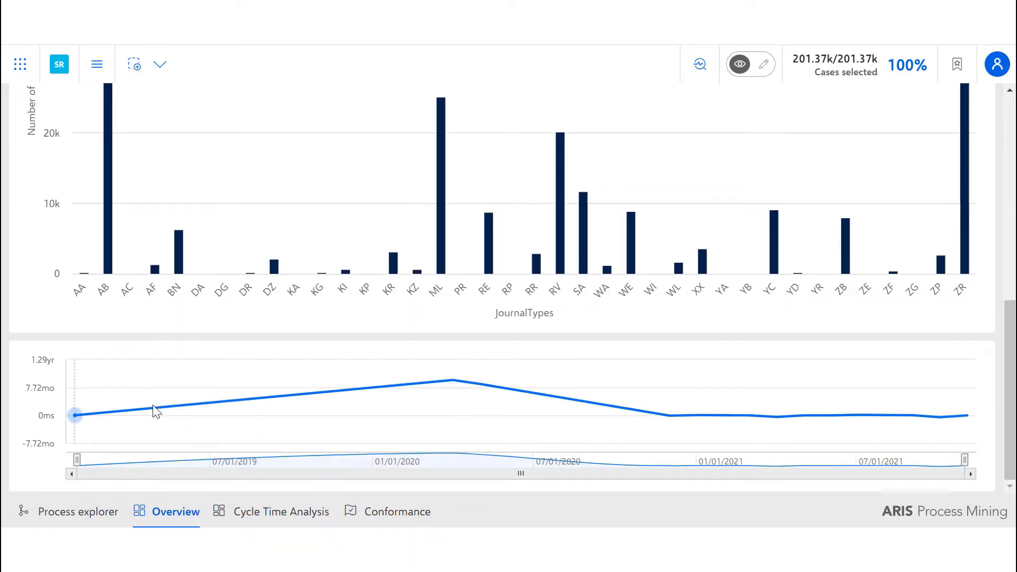
mouse_move(241, 416)
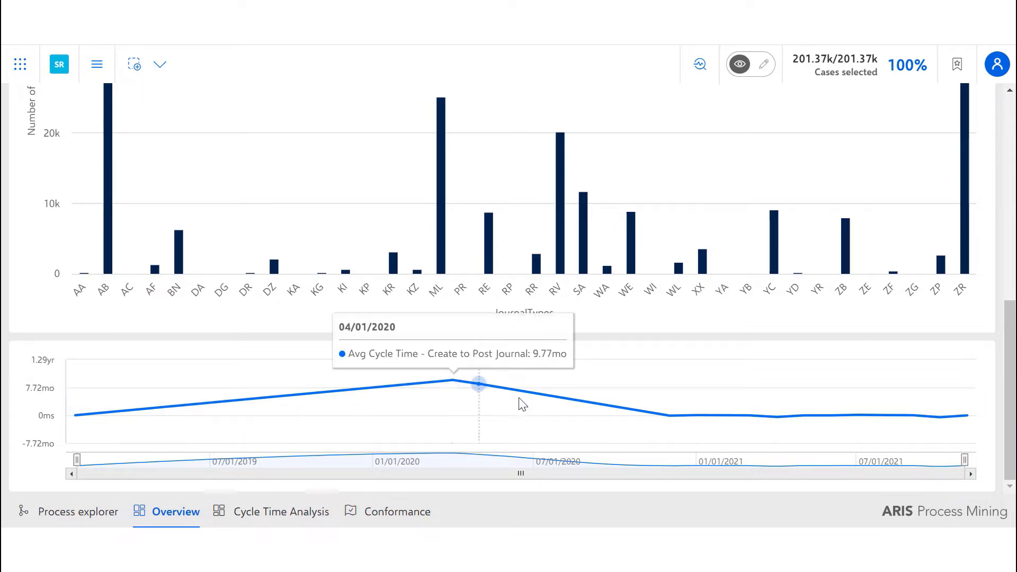
click(78, 512)
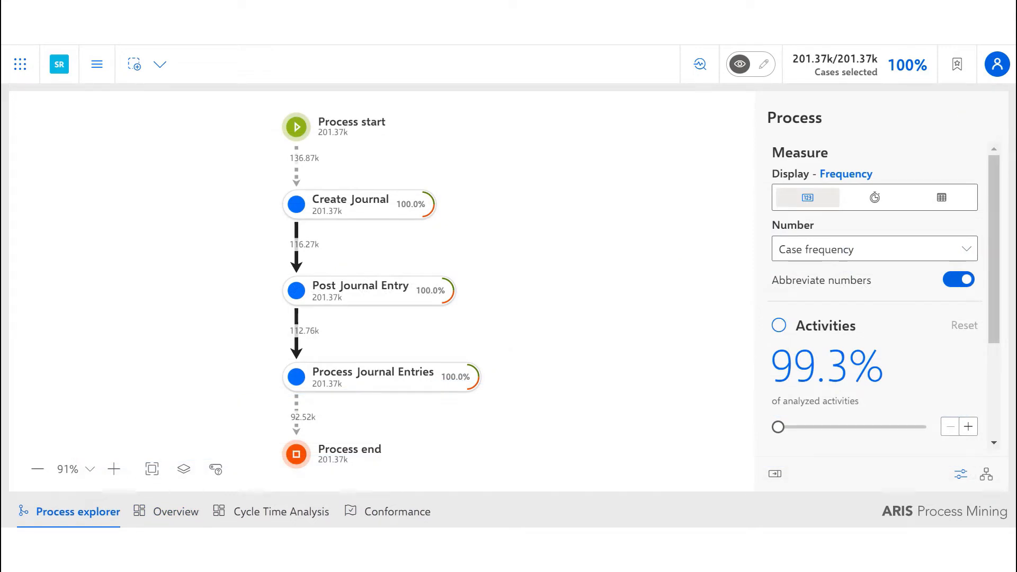
mouse_move(987, 475)
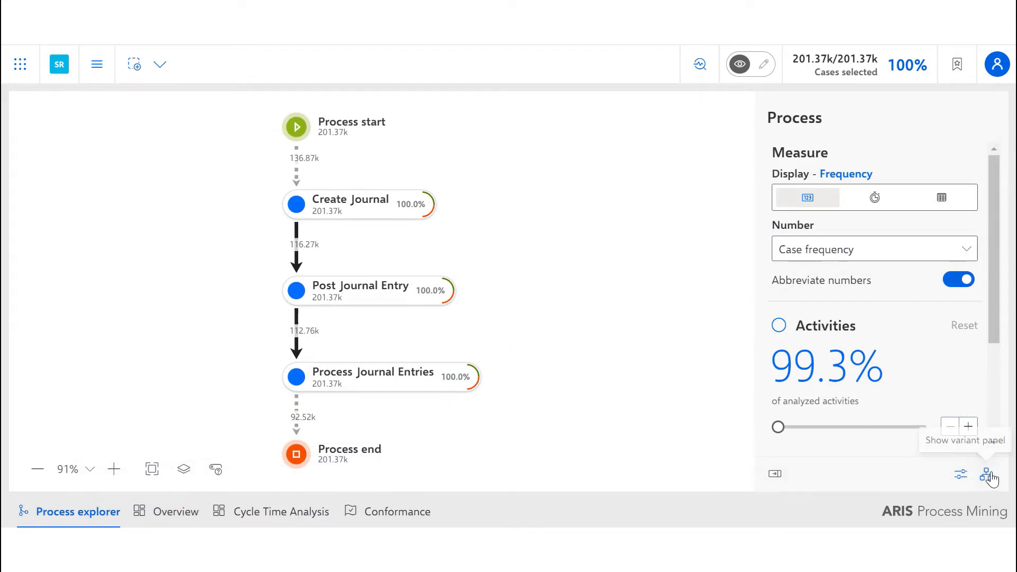
Show the variant panel beside the journal map, then move on to the Conformance analysis.
click(988, 474)
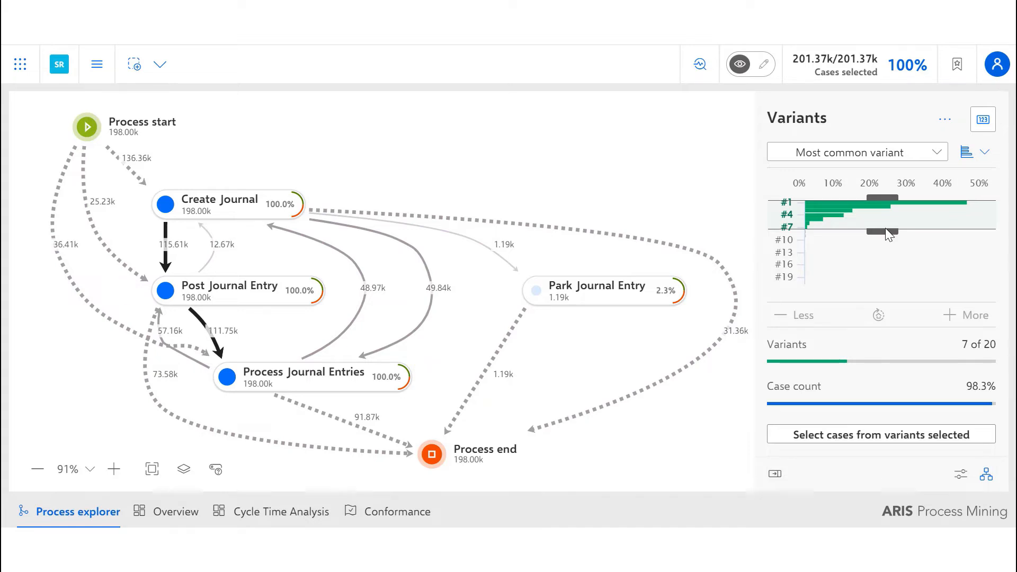
click(397, 512)
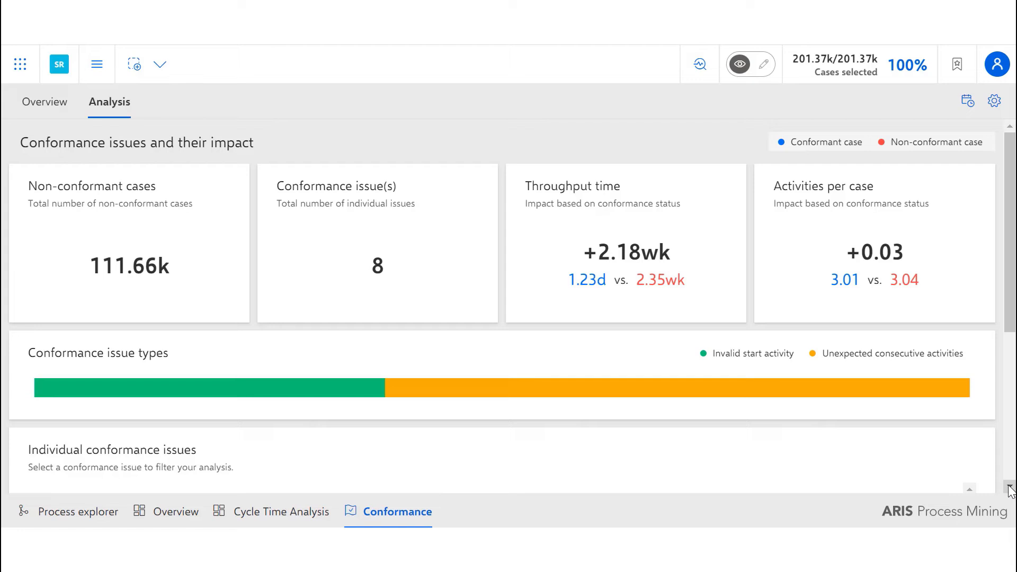
Scroll down the Conformance analysis page listing the 8 conformance issues.
scroll(down, 3)
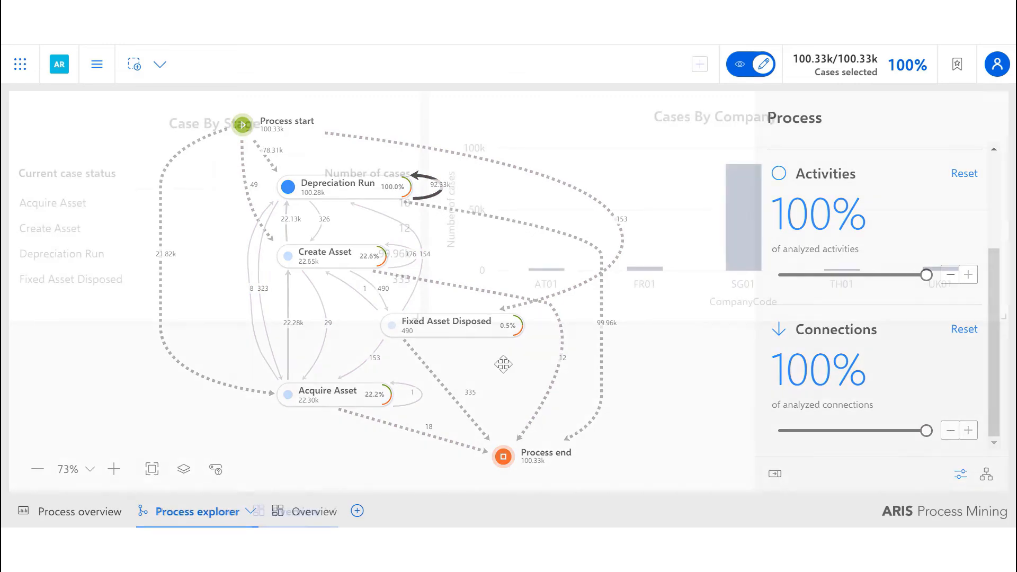
Switch from the asset process map to the asset Overview dashboard.
click(296, 511)
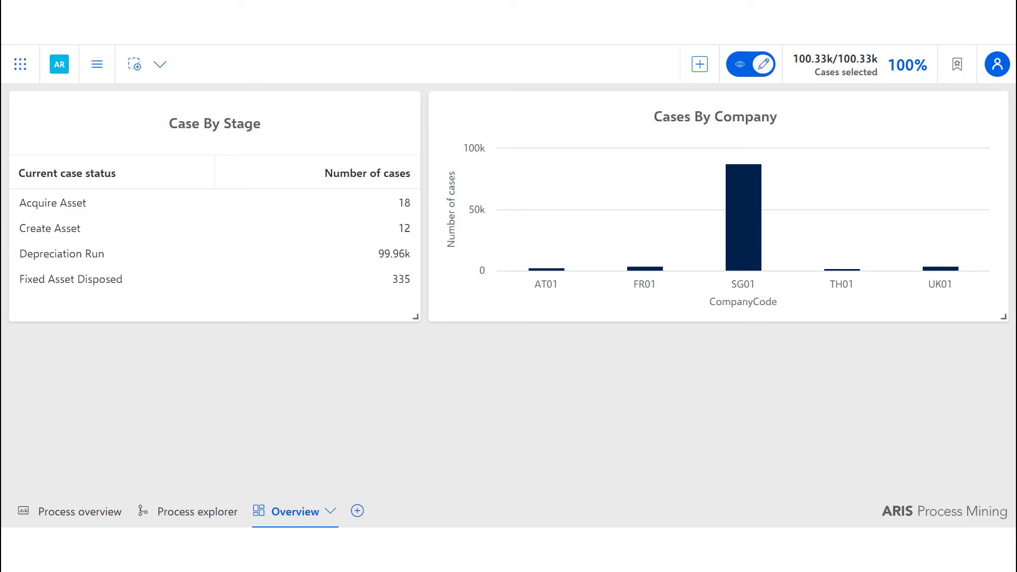
Return from the asset Overview dashboard to the asset process map.
click(197, 512)
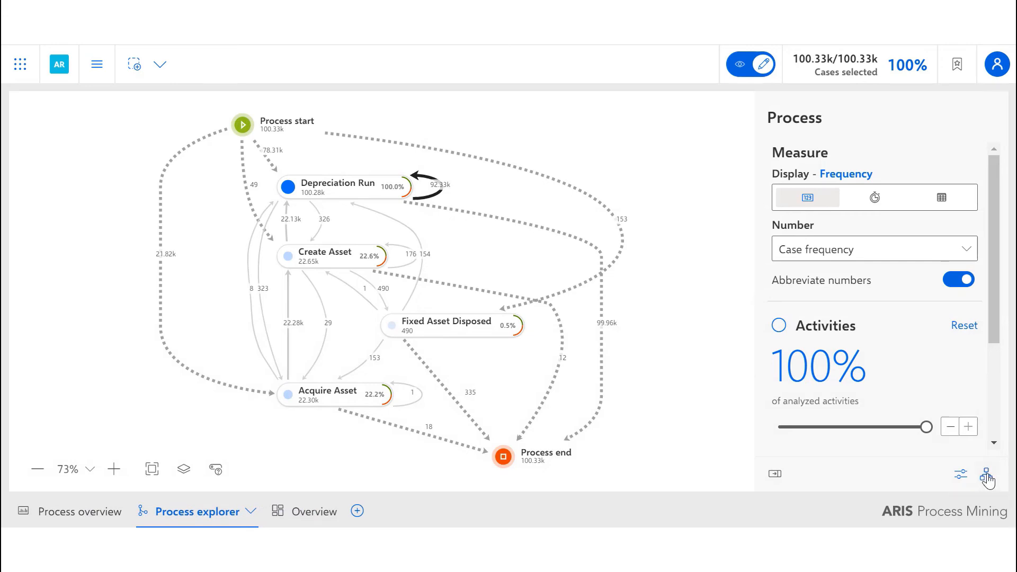
Show the asset variant panel so only variant #1, Depreciation Run, is displayed.
click(985, 475)
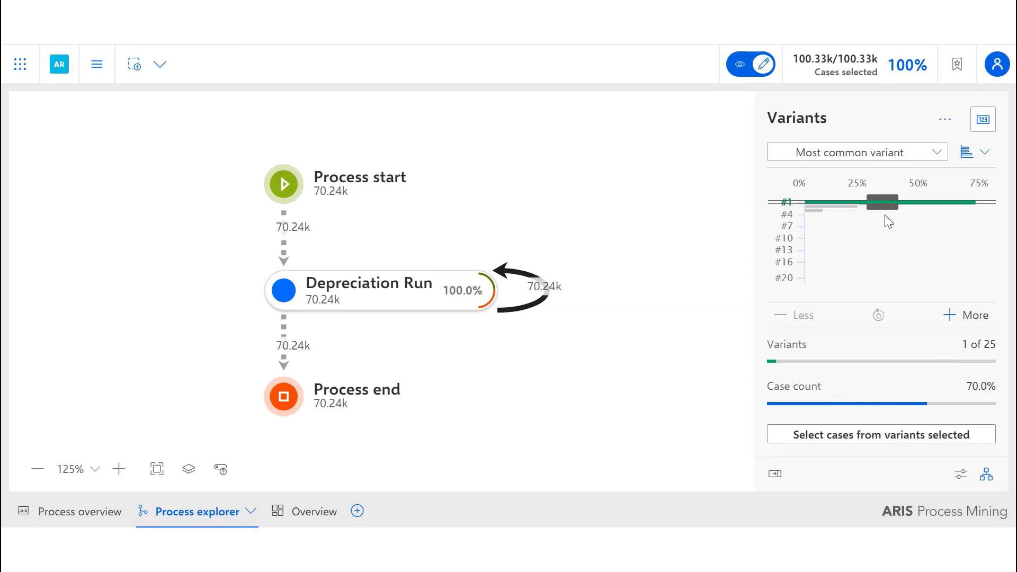